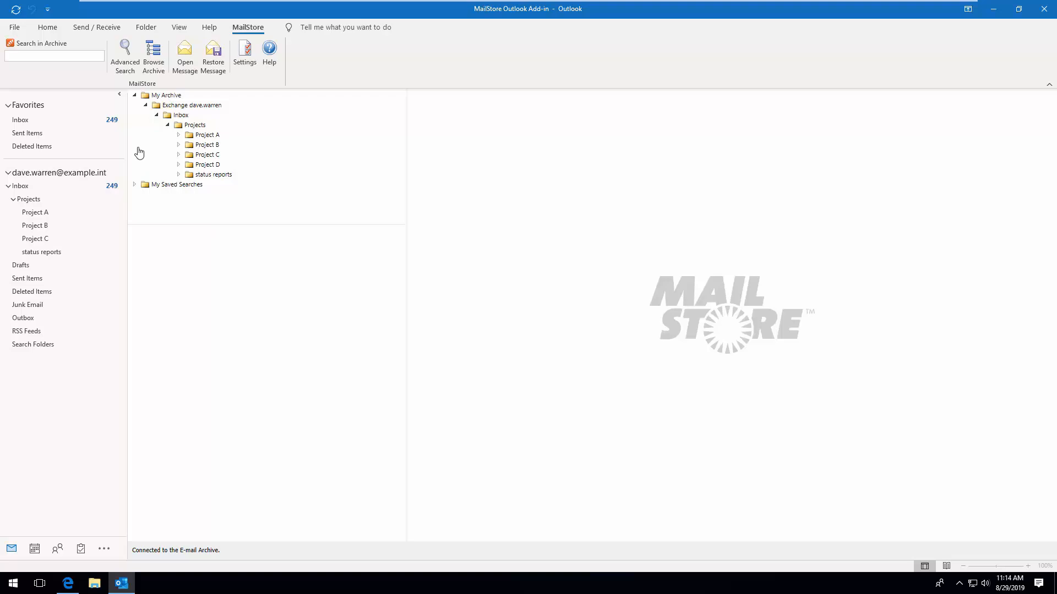
Browse the MailStore archive pane, viewing the advanced search form and expanding the archived mailbox folders
left_click(54, 57)
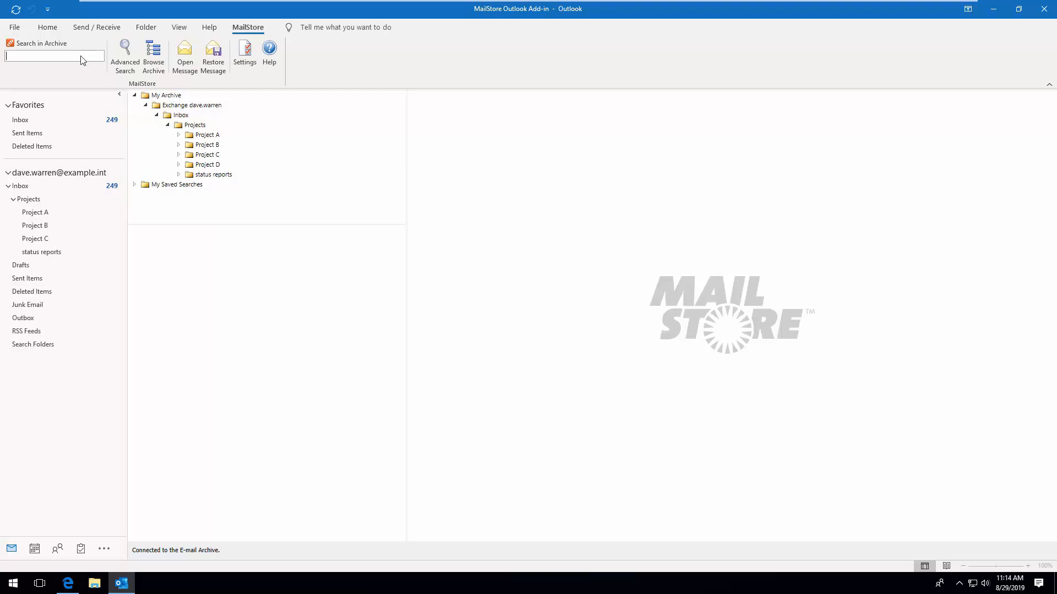
left_click(124, 57)
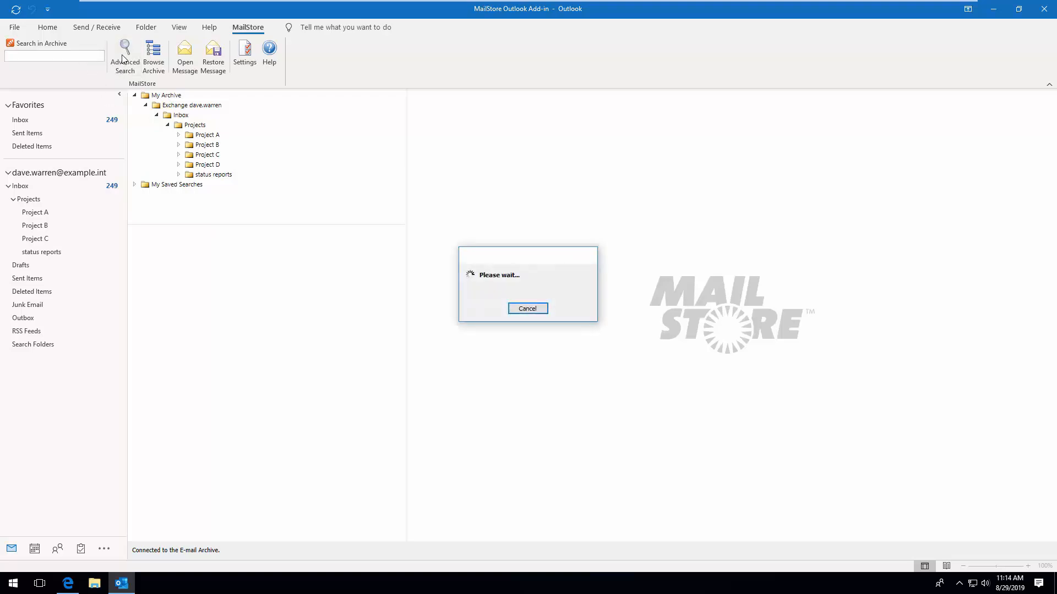
left_click(124, 54)
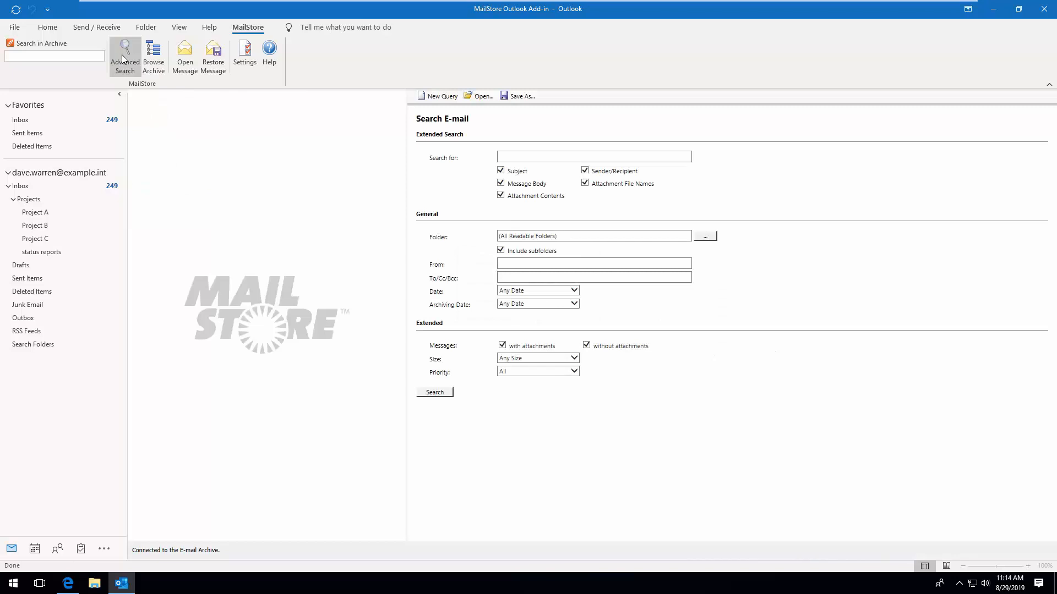
left_click(153, 56)
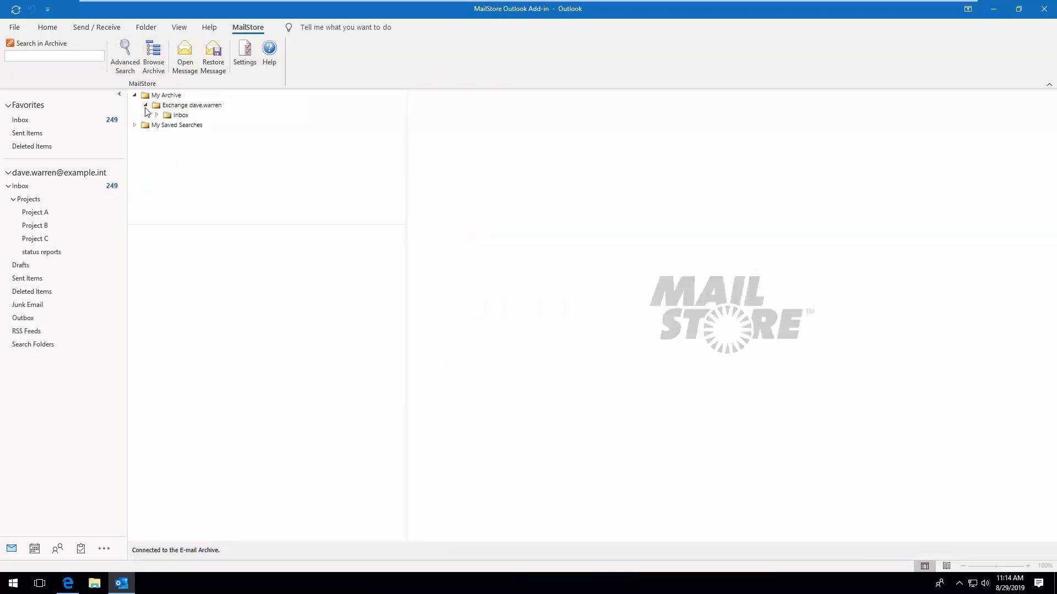
left_click(156, 114)
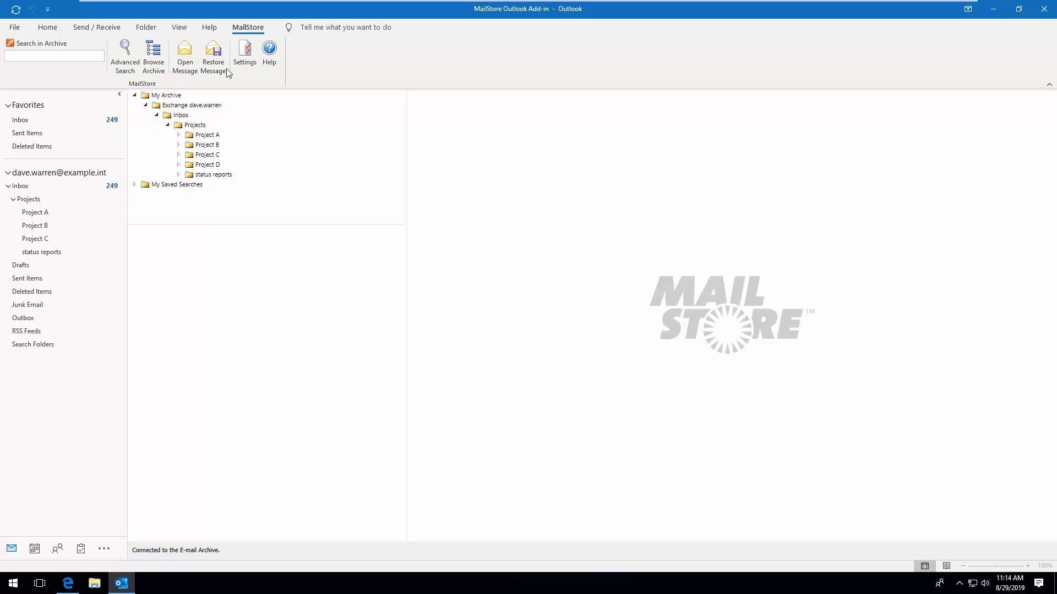
mouse_move(269, 54)
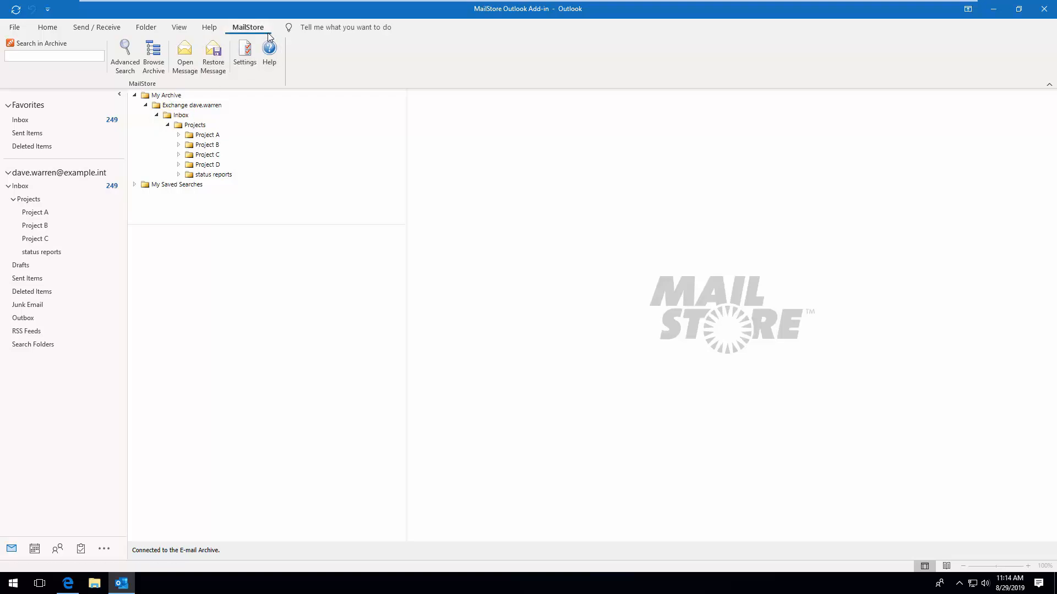
In Outlook Options, add Quick Search from the MailStore Tab commands to the Quick Access Toolbar and confirm
left_click(13, 27)
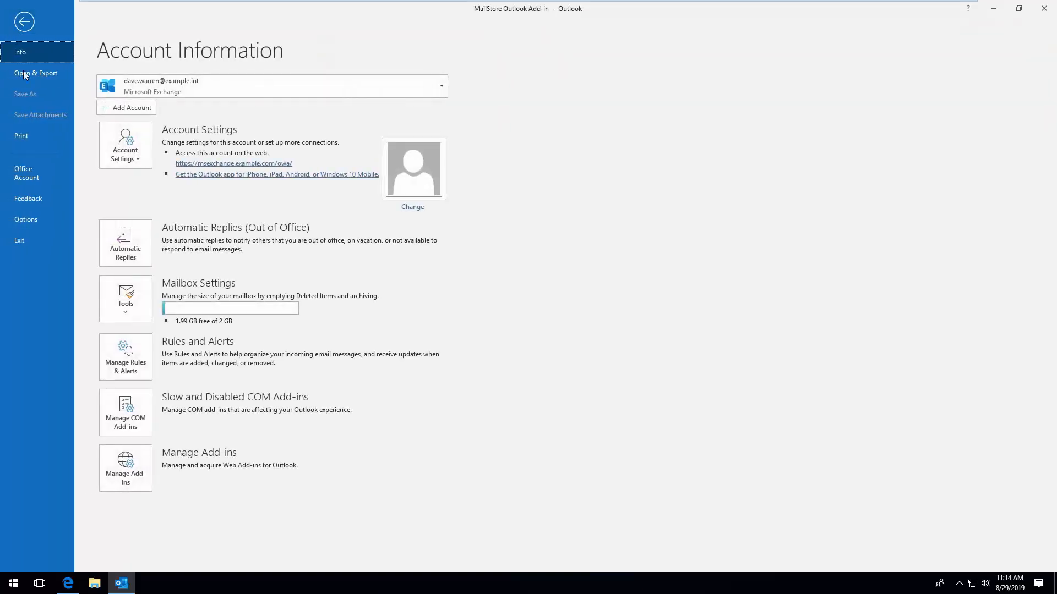
left_click(24, 22)
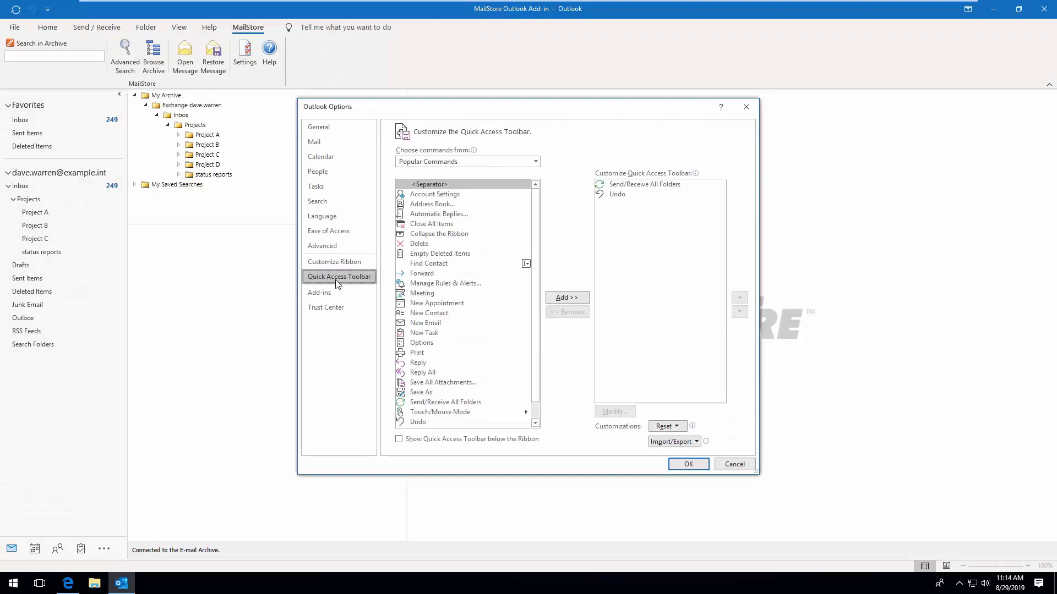
left_click(534, 162)
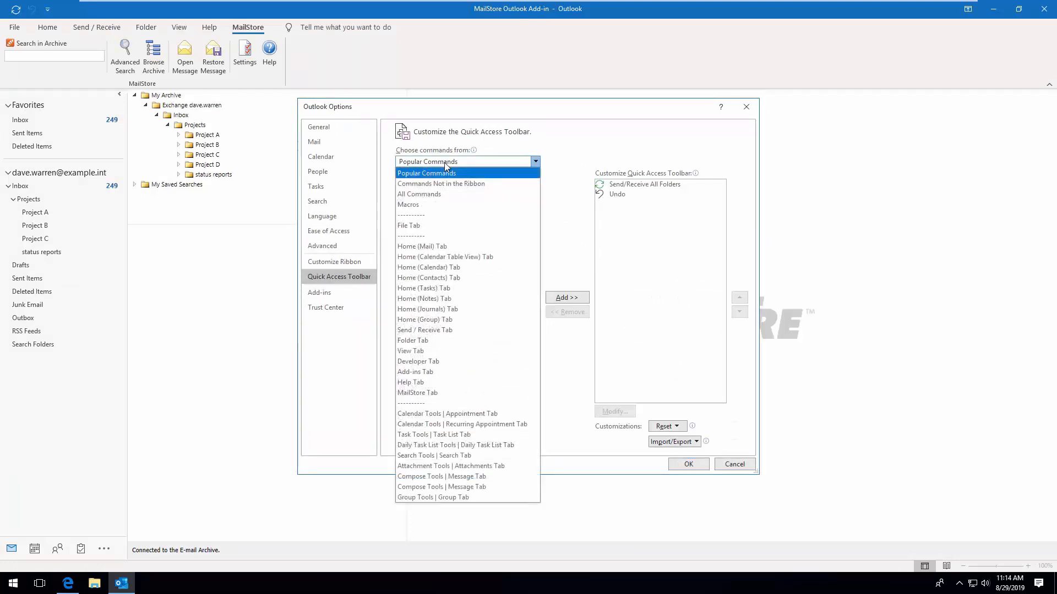
left_click(417, 393)
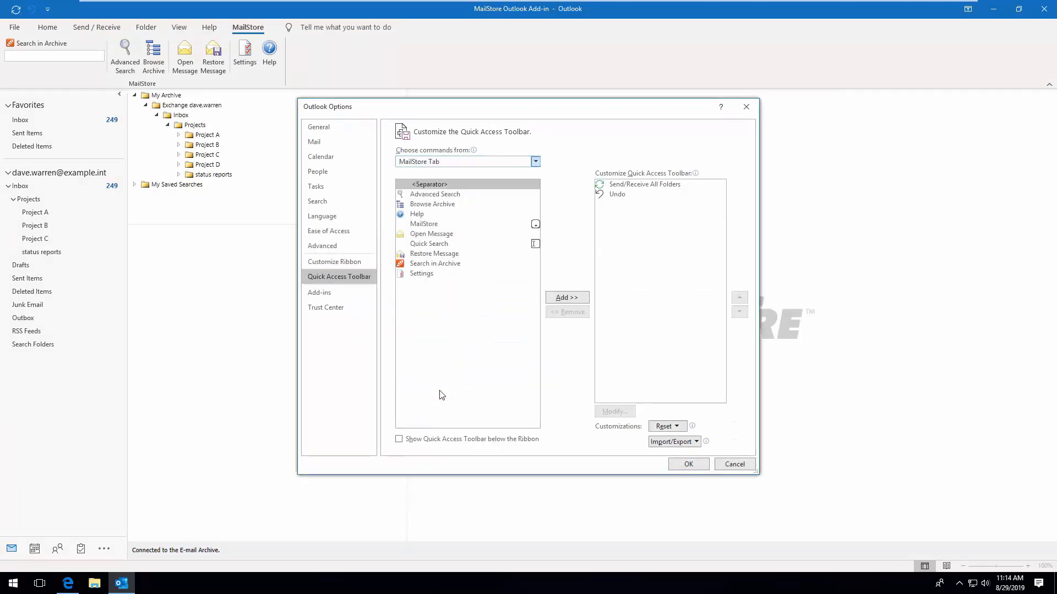
left_click(429, 243)
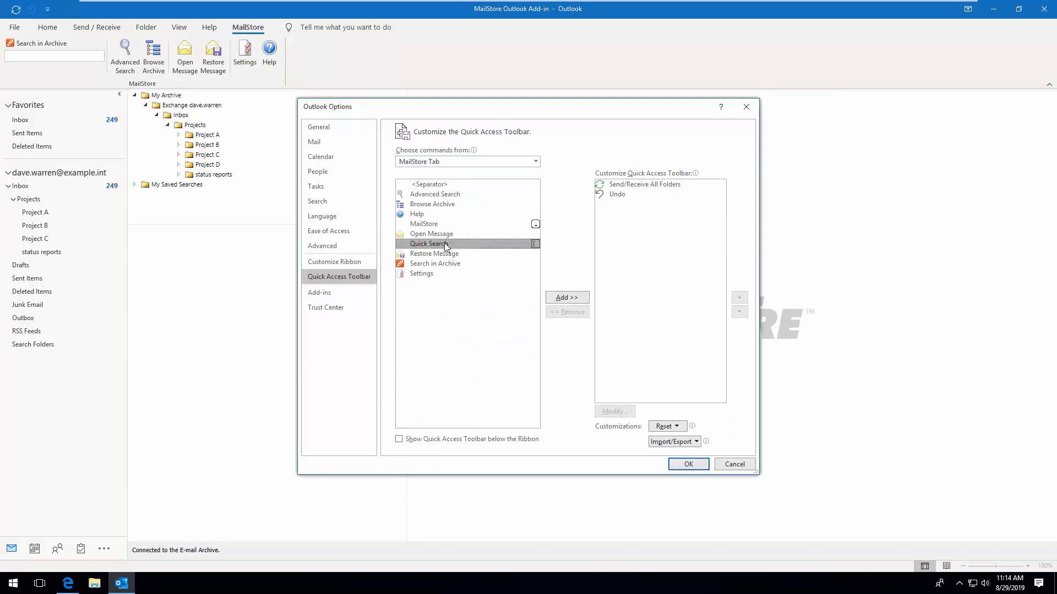
left_click(566, 298)
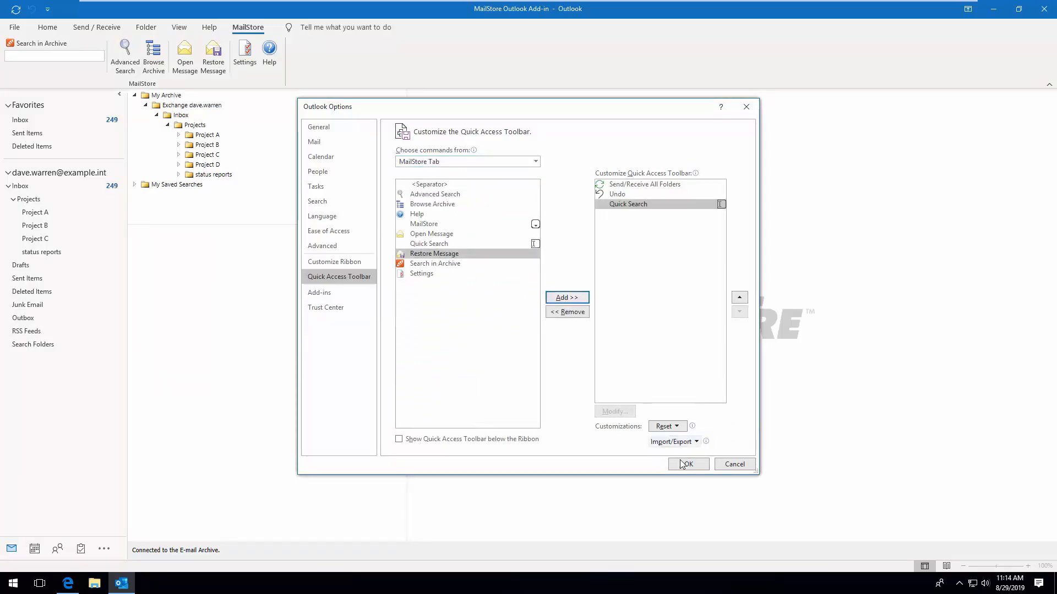
left_click(687, 463)
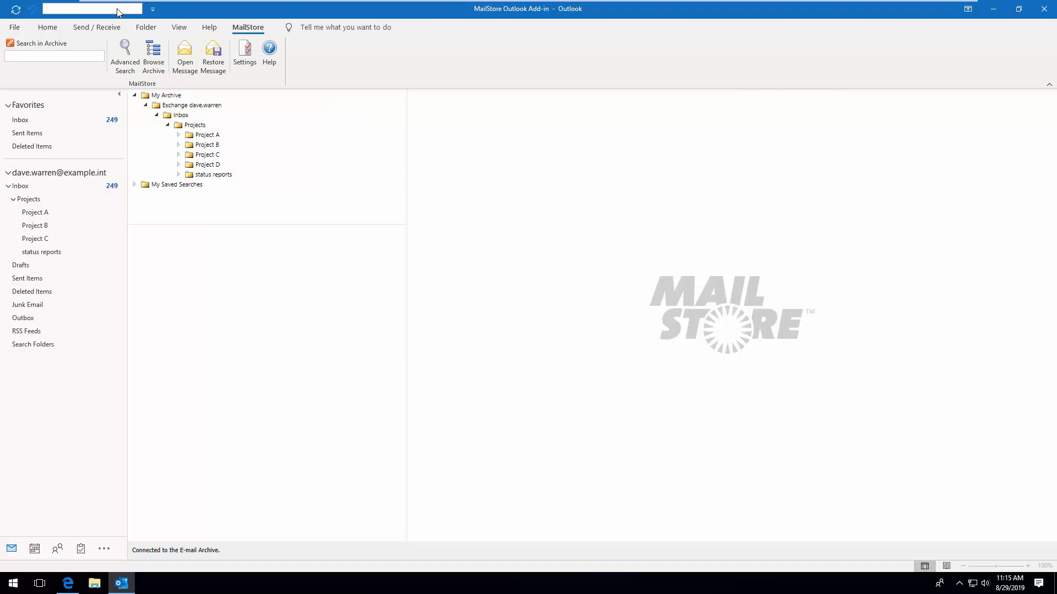
Search the archive for 'test' in Advanced Search and save it as a saved search named 'test'
left_click(125, 54)
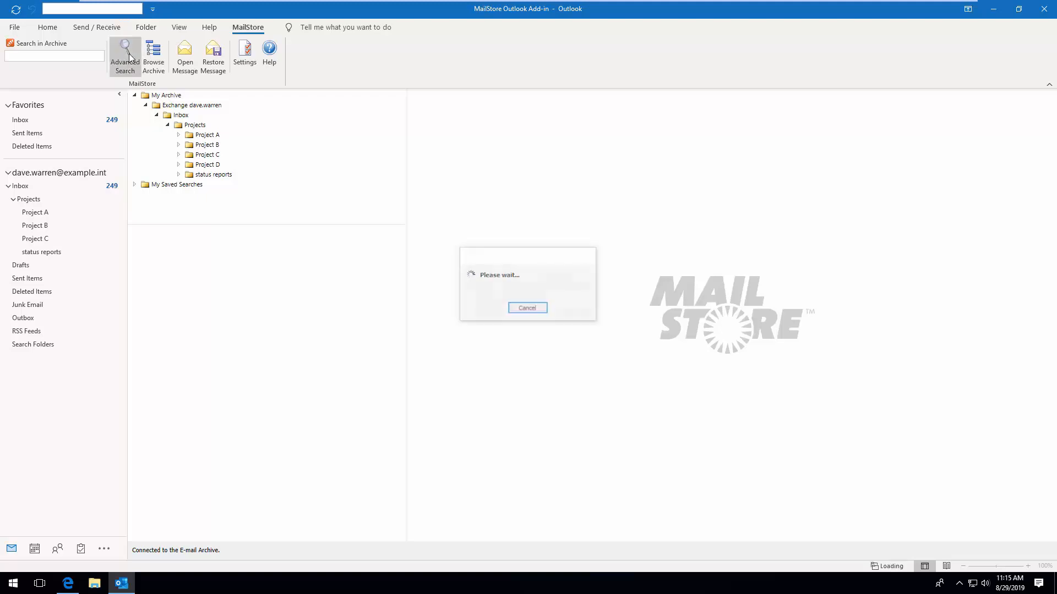
left_click(123, 56)
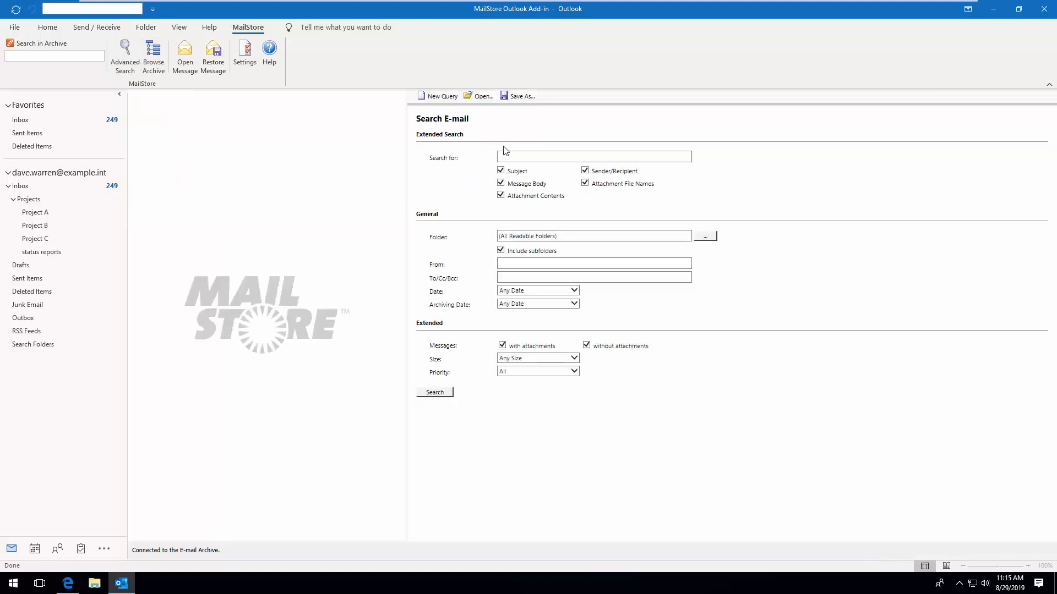
type("test")
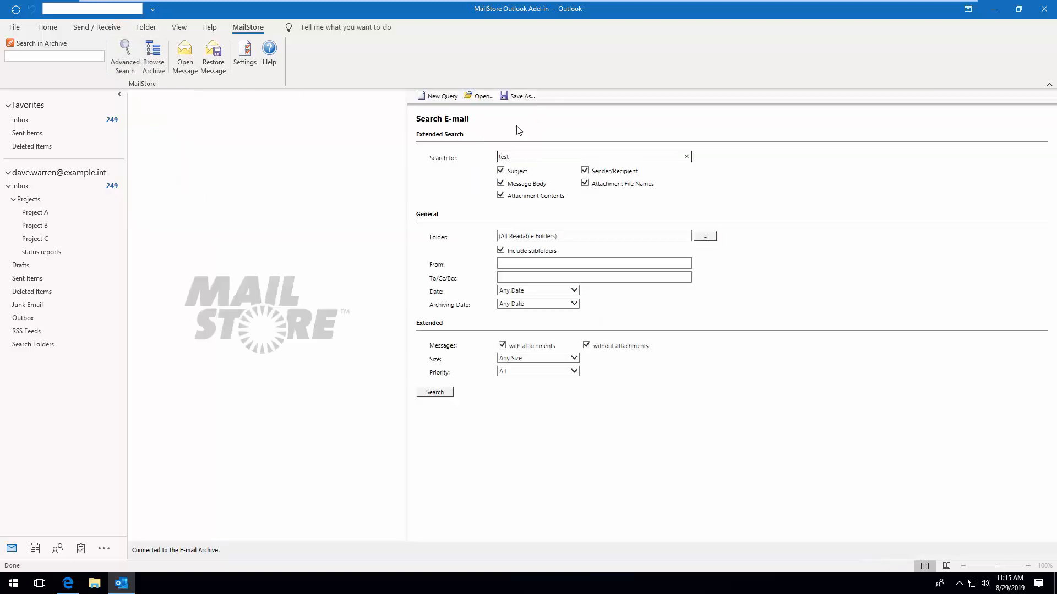
left_click(520, 96)
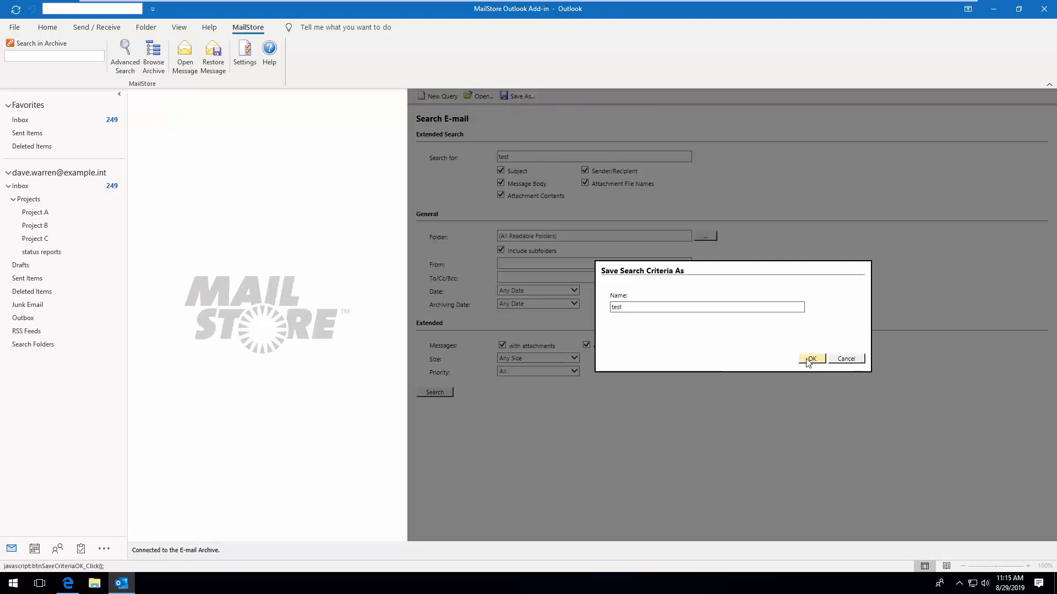
left_click(811, 358)
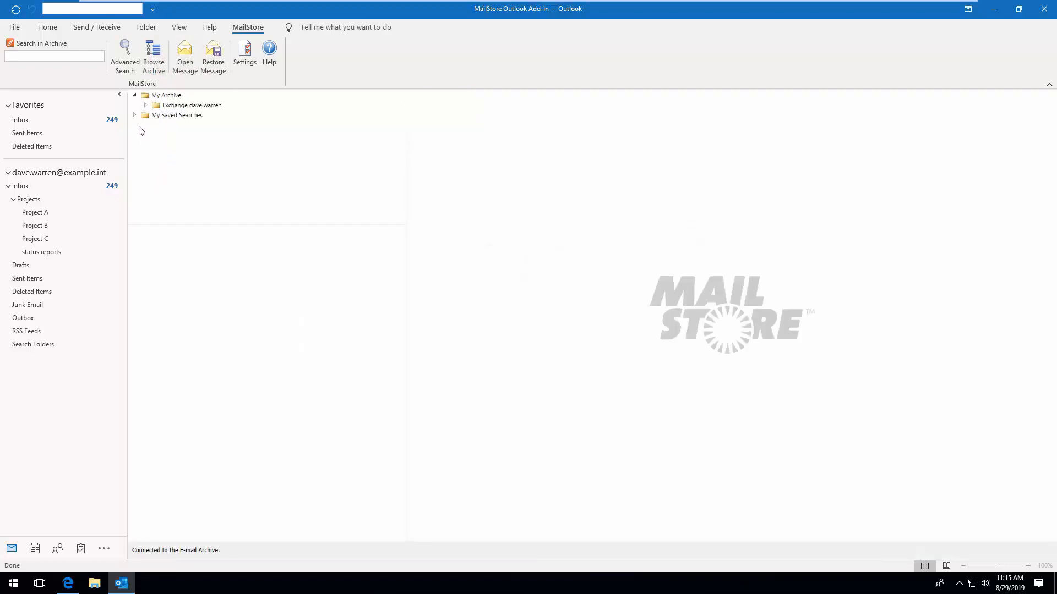
Expand My Saved Searches and run 'test', listing its 84 matching archived messages
left_click(133, 115)
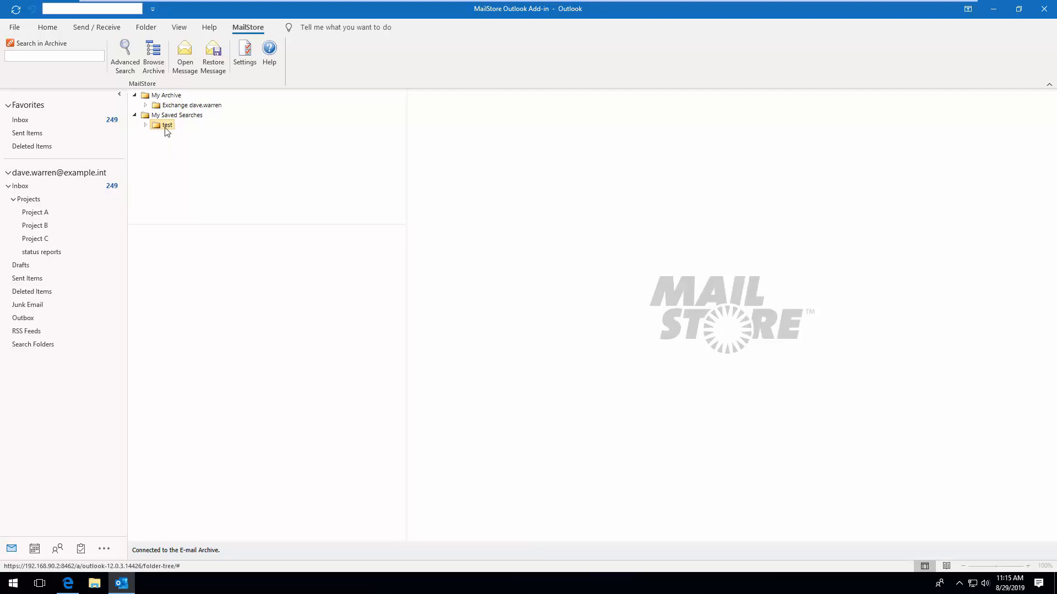
left_click(167, 125)
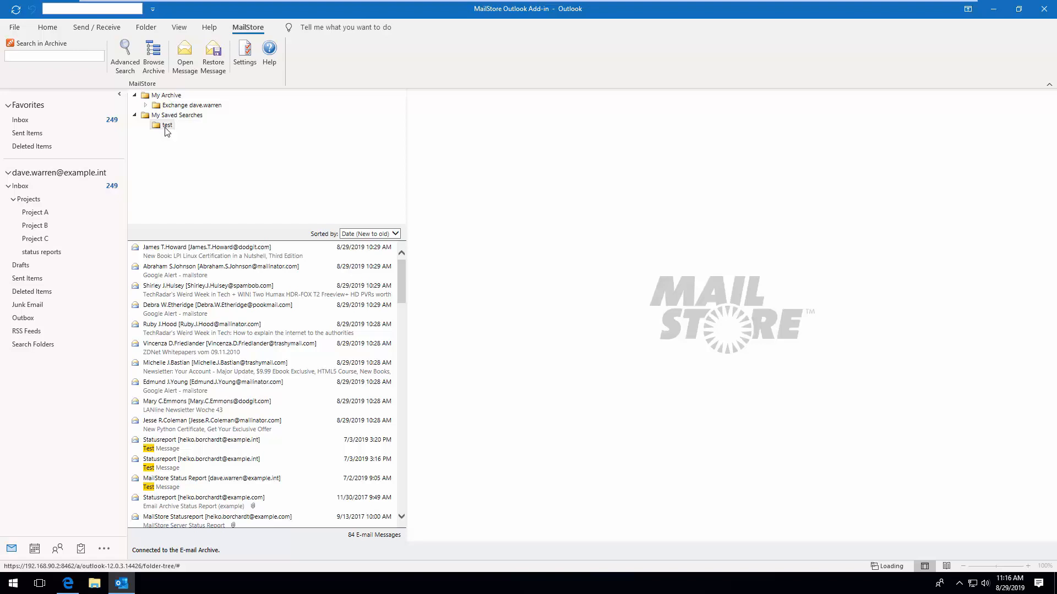
left_click(167, 95)
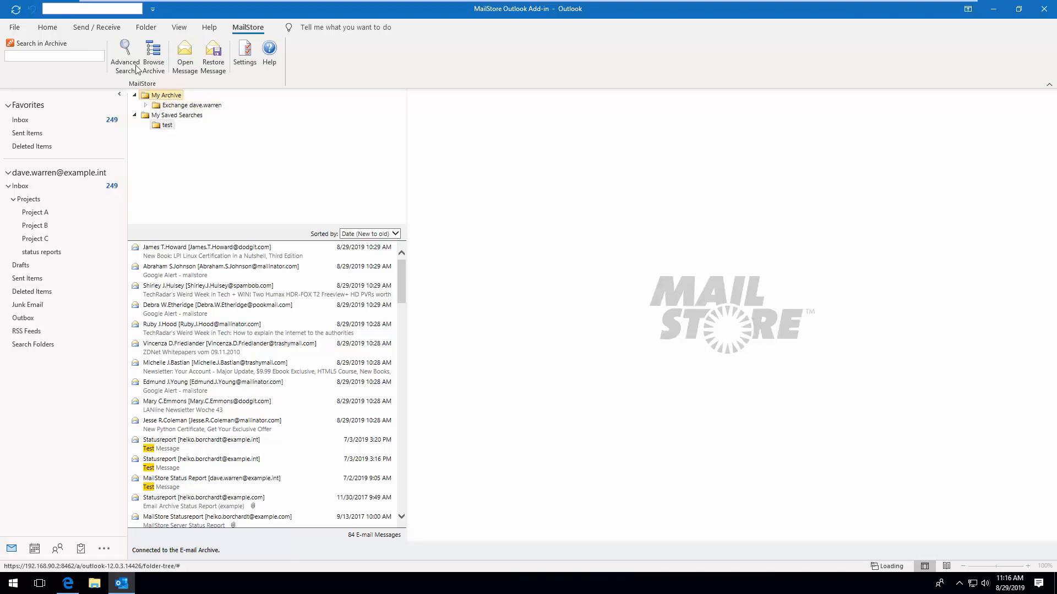
From Advanced Search, reload the saved search 'test' so the search term refills with 'test'
left_click(124, 54)
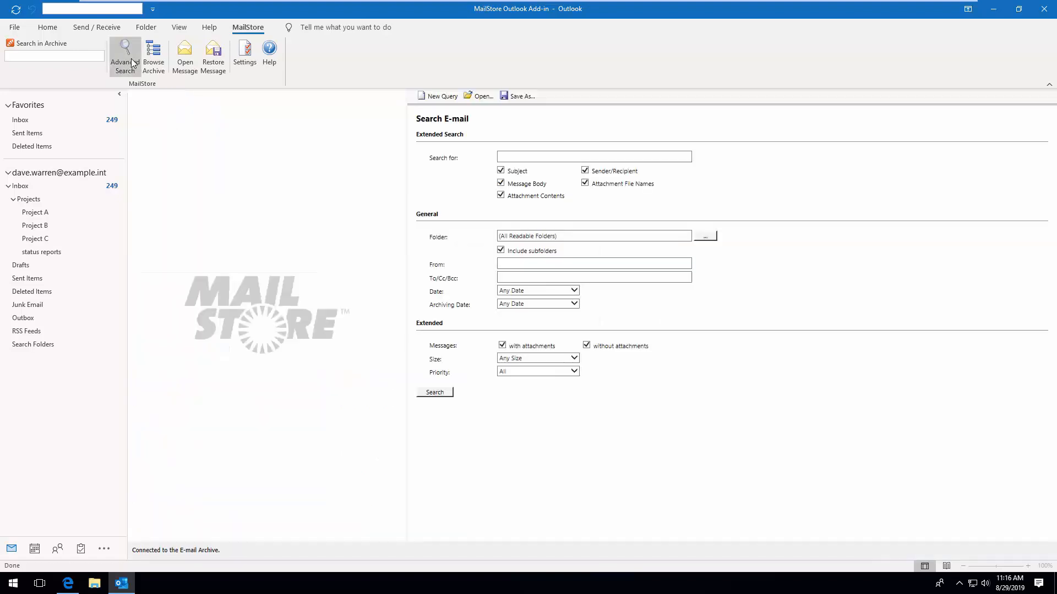
left_click(481, 96)
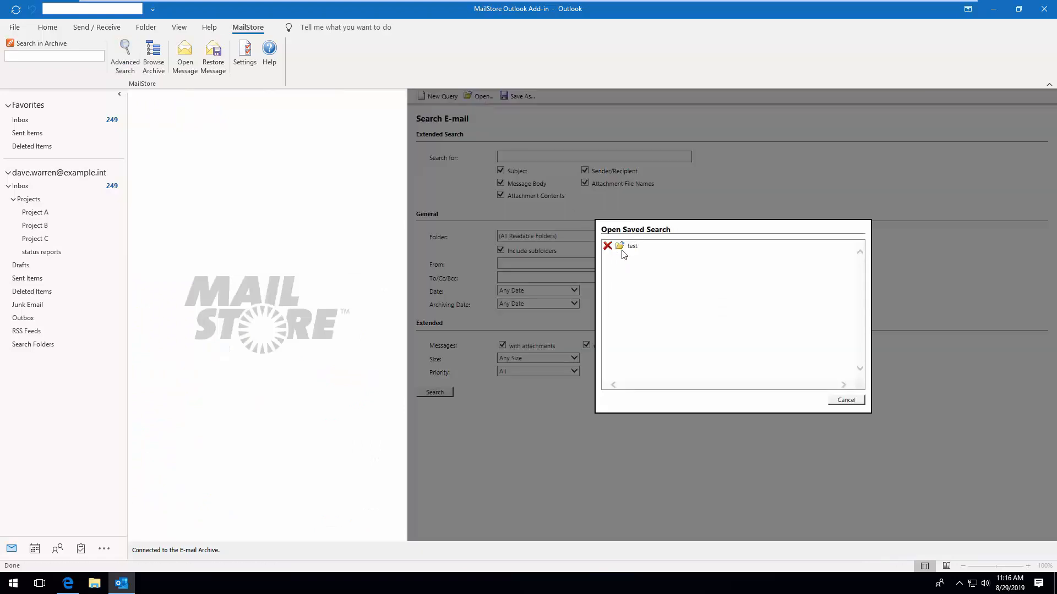
double_click(632, 246)
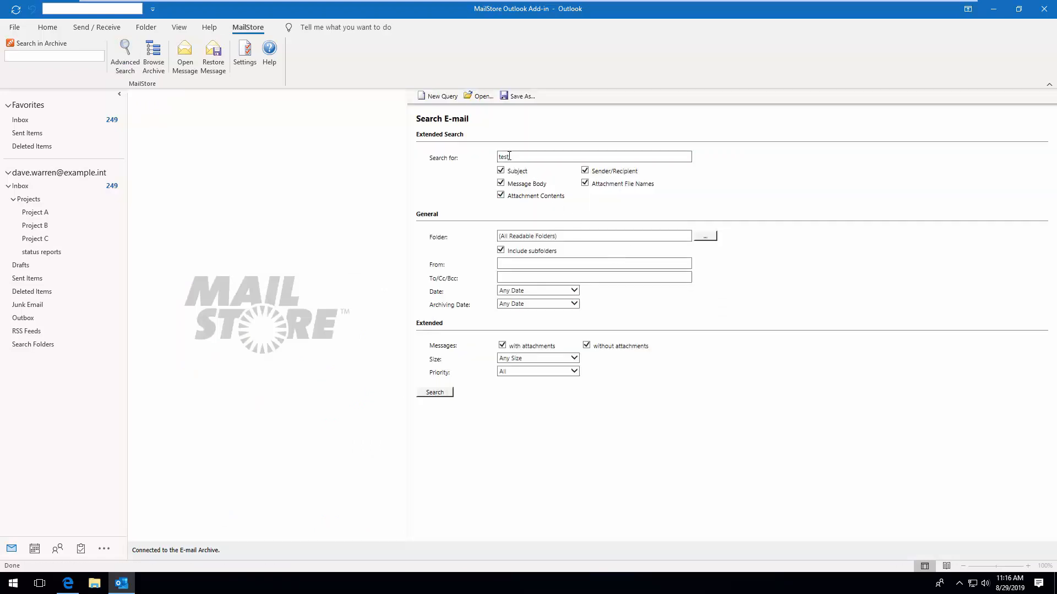